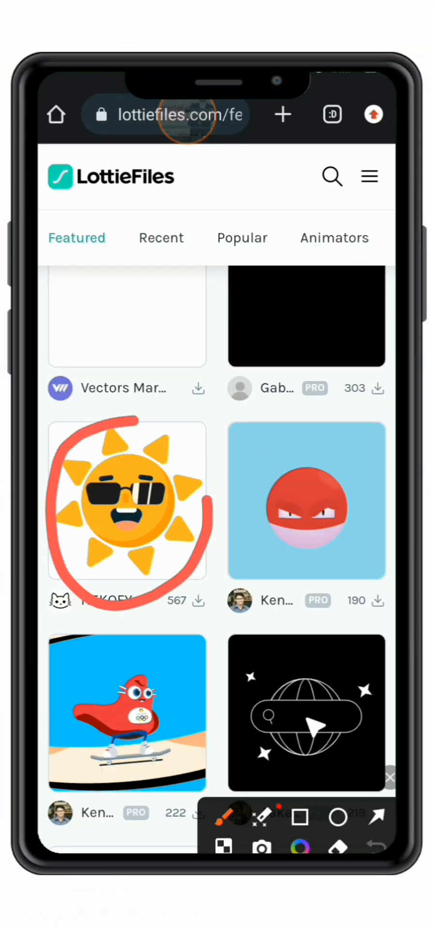
Download the Free Happy SUN animation from LottieFiles as a Lottie JSON file.
{"action": "left_click", "coordinate": [126, 499]}
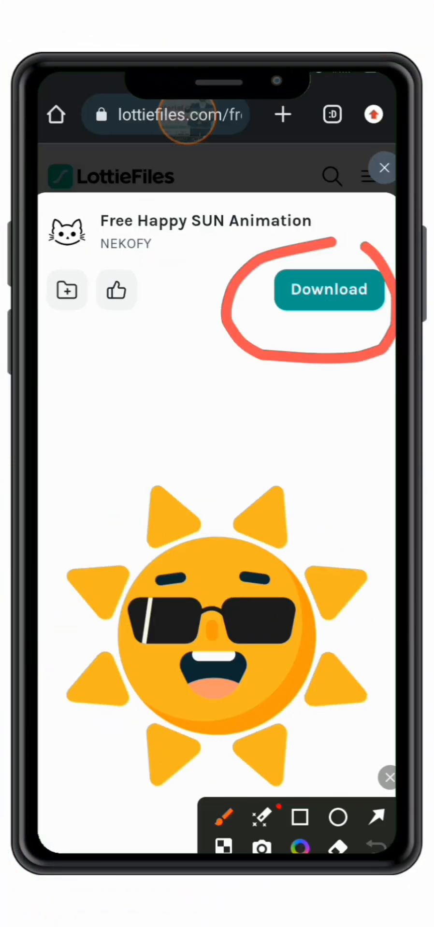
{"action": "left_click", "coordinate": [330, 289]}
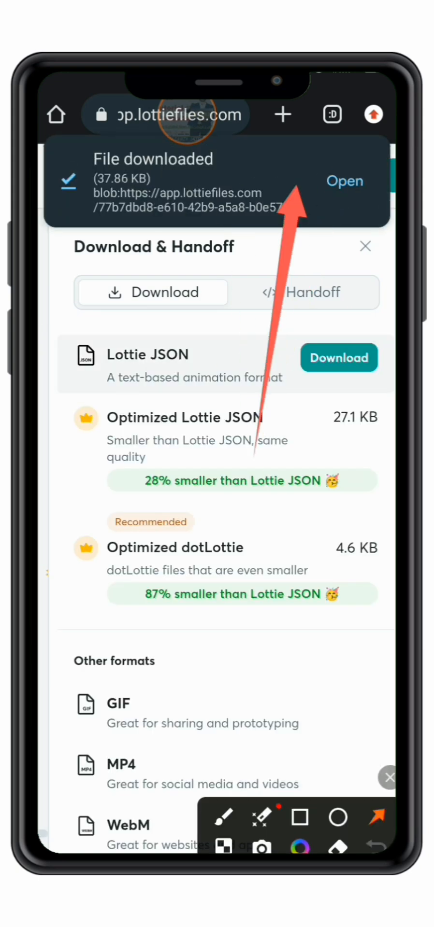
Move the downloaded Animation .json into MT2/Lottie JSON and rename it.
{"action": "left_click", "coordinate": [345, 180]}
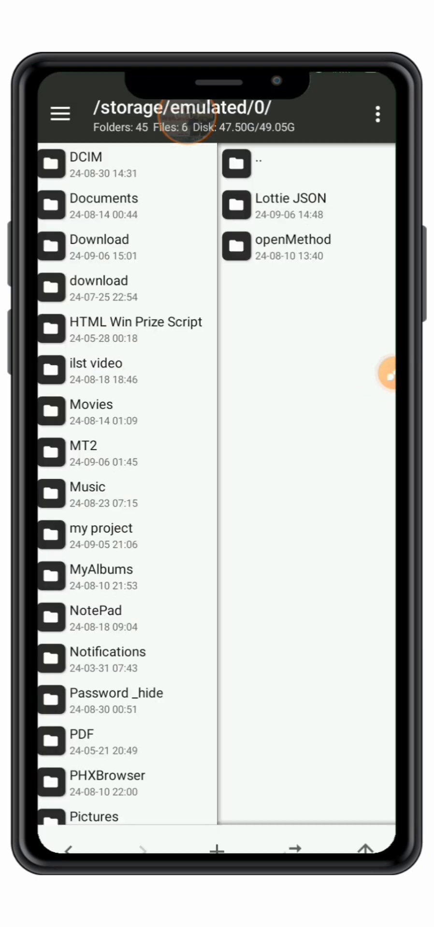
{"action": "left_click", "coordinate": [99, 247]}
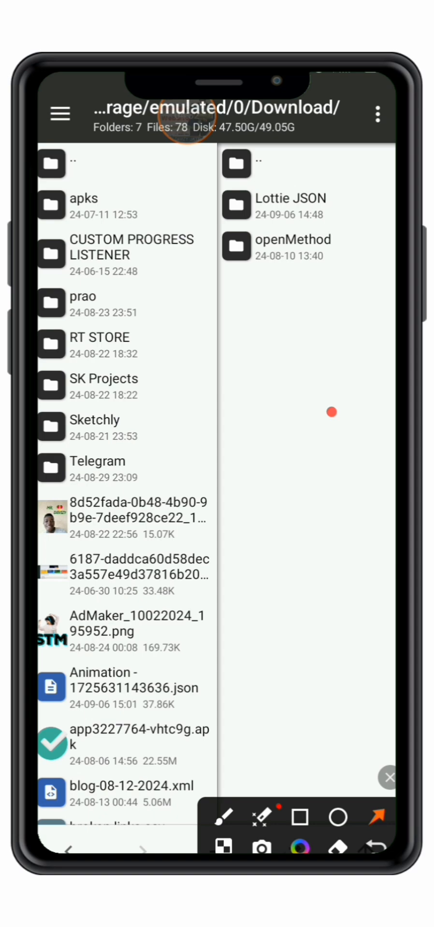
{"action": "left_click", "coordinate": [387, 778]}
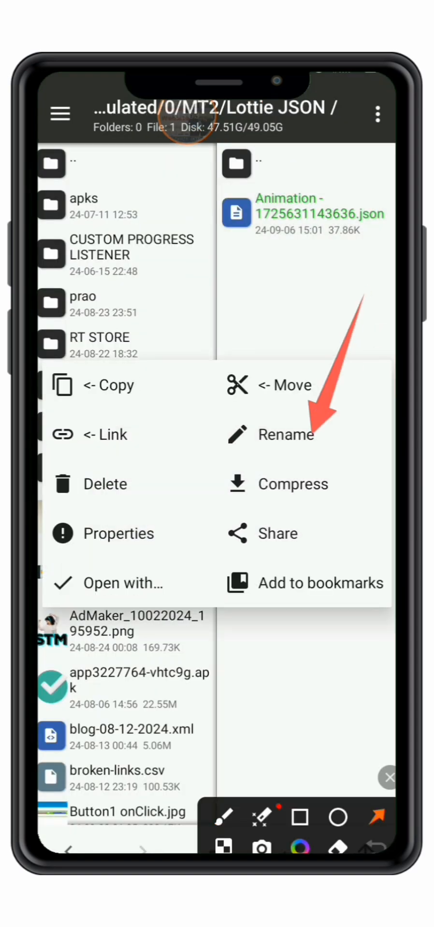
{"action": "left_click", "coordinate": [285, 434]}
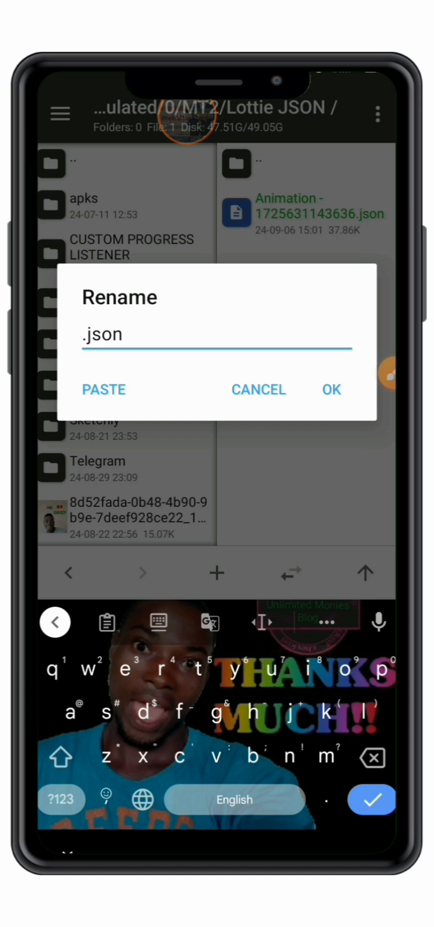
{"action": "left_click", "coordinate": [331, 389]}
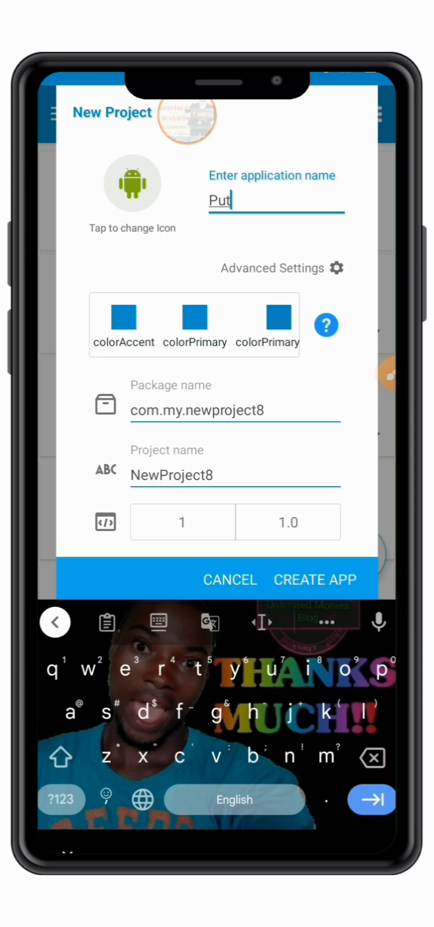
Create the 'Lottie Aniat' app project and give linear1 center_horizontal and center_vertical gravity.
{"action": "type", "text": "Lottie Aniat"}
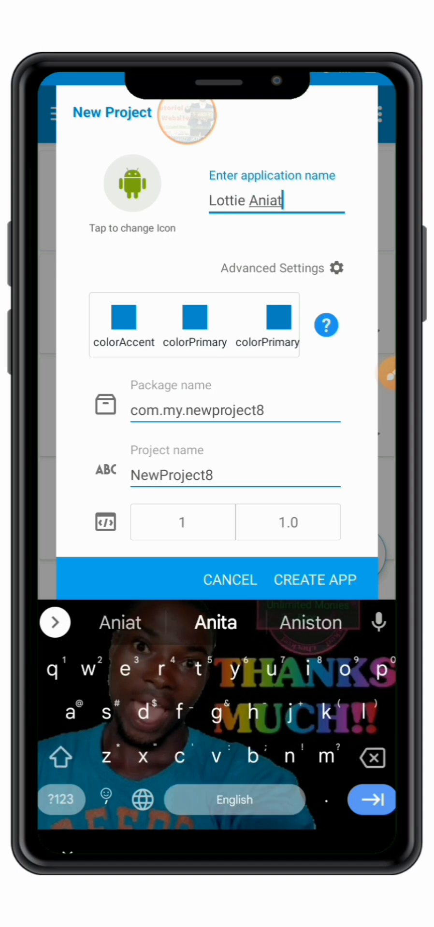
{"action": "left_click", "coordinate": [314, 578]}
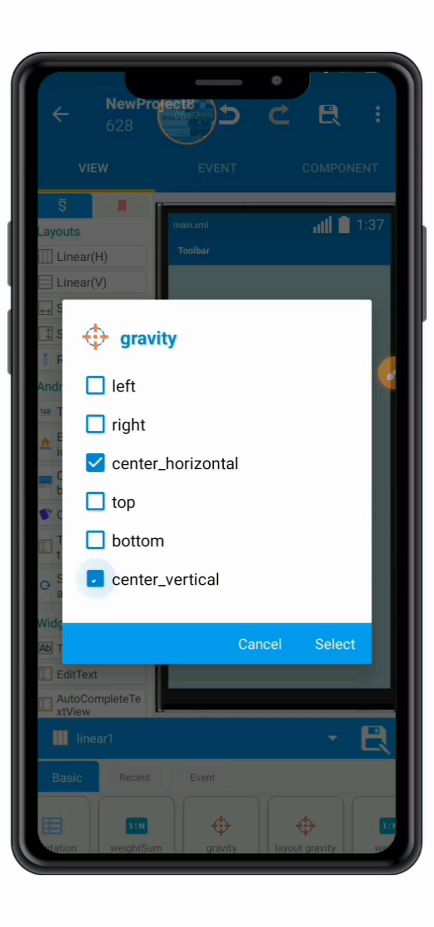
{"action": "left_click", "coordinate": [334, 644]}
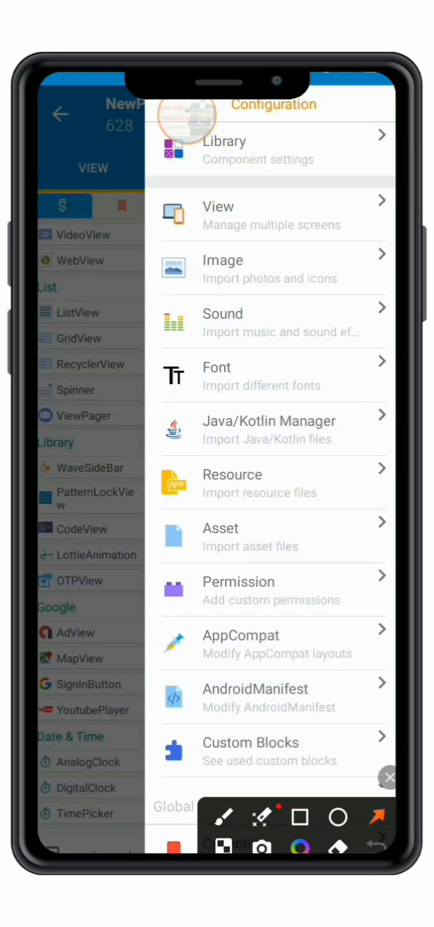
Import the JSON asset and place a LottieAnimation view onto the main layout.
{"action": "left_click", "coordinate": [274, 537]}
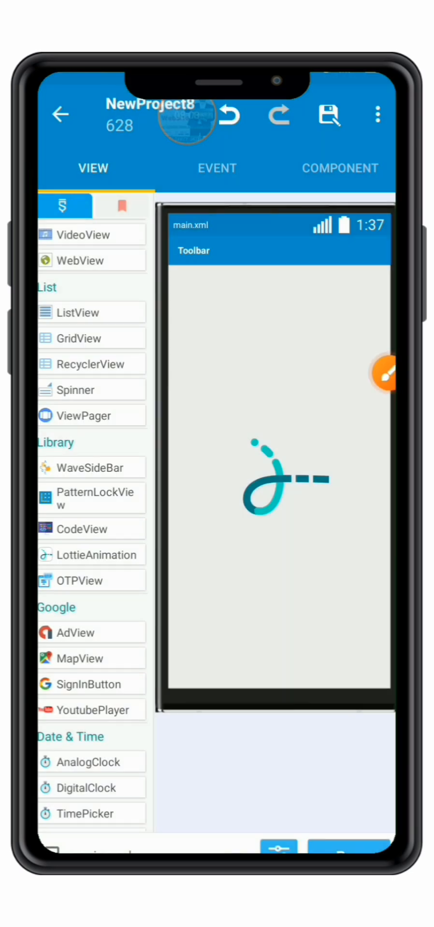
{"action": "left_click", "coordinate": [217, 168]}
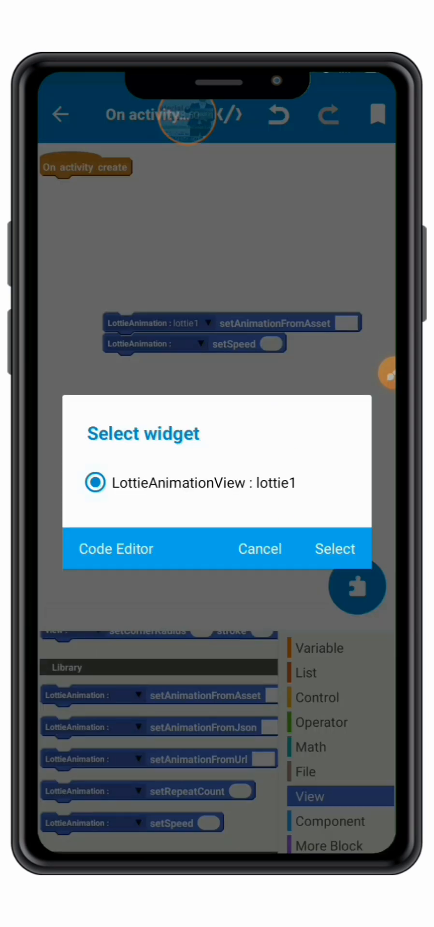
In onCreate, load star.json from assets into lottie1 and set its speed to 1.5.
{"action": "left_click", "coordinate": [334, 549]}
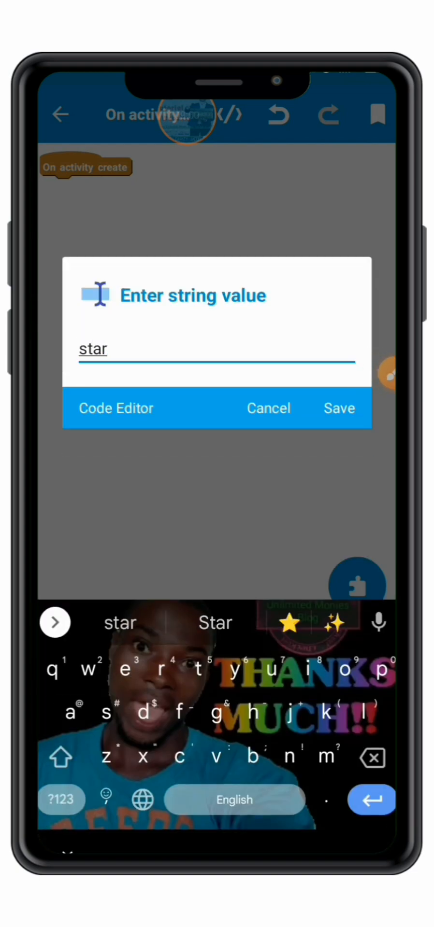
{"action": "left_click", "coordinate": [338, 408]}
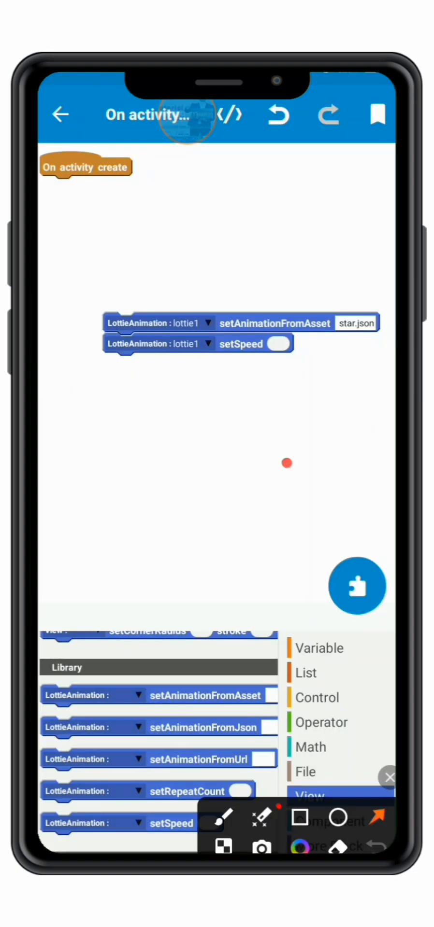
{"action": "left_click", "coordinate": [275, 344]}
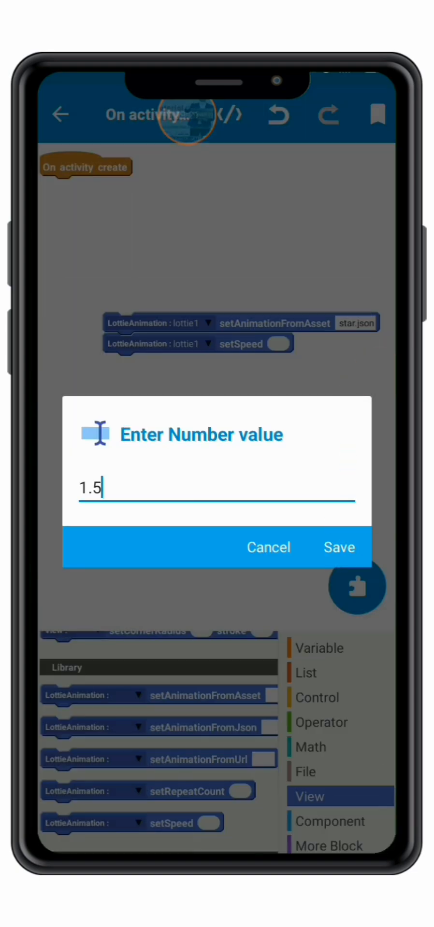
{"action": "left_click", "coordinate": [338, 547]}
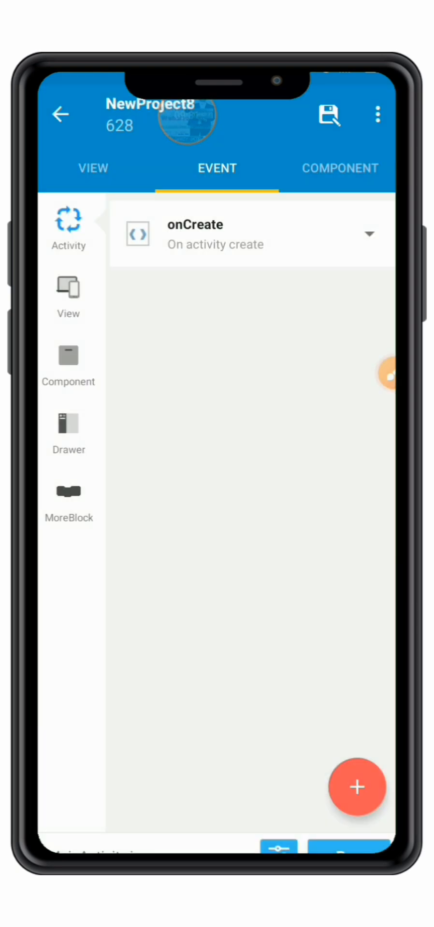